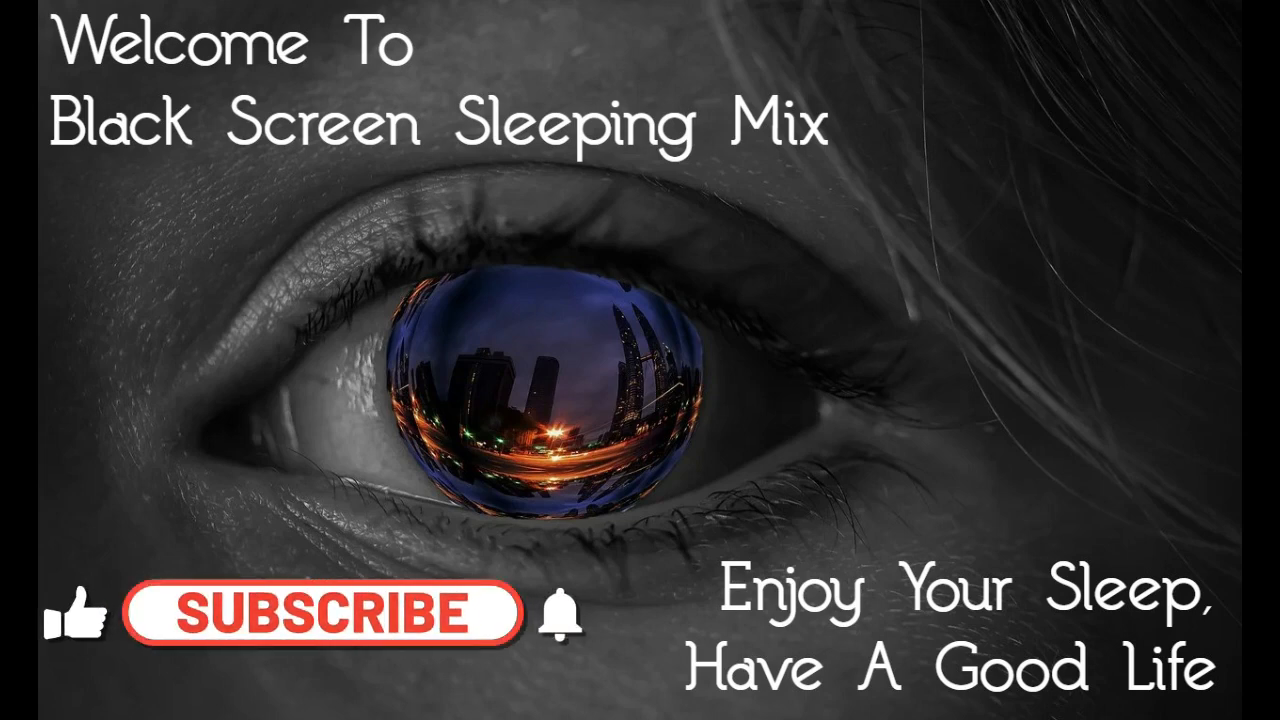
Play the Black Screen Sleeping Mix intro until Subscribe flips to SUBSCRIBED
{"action": "left_click", "coordinate": [322, 612]}
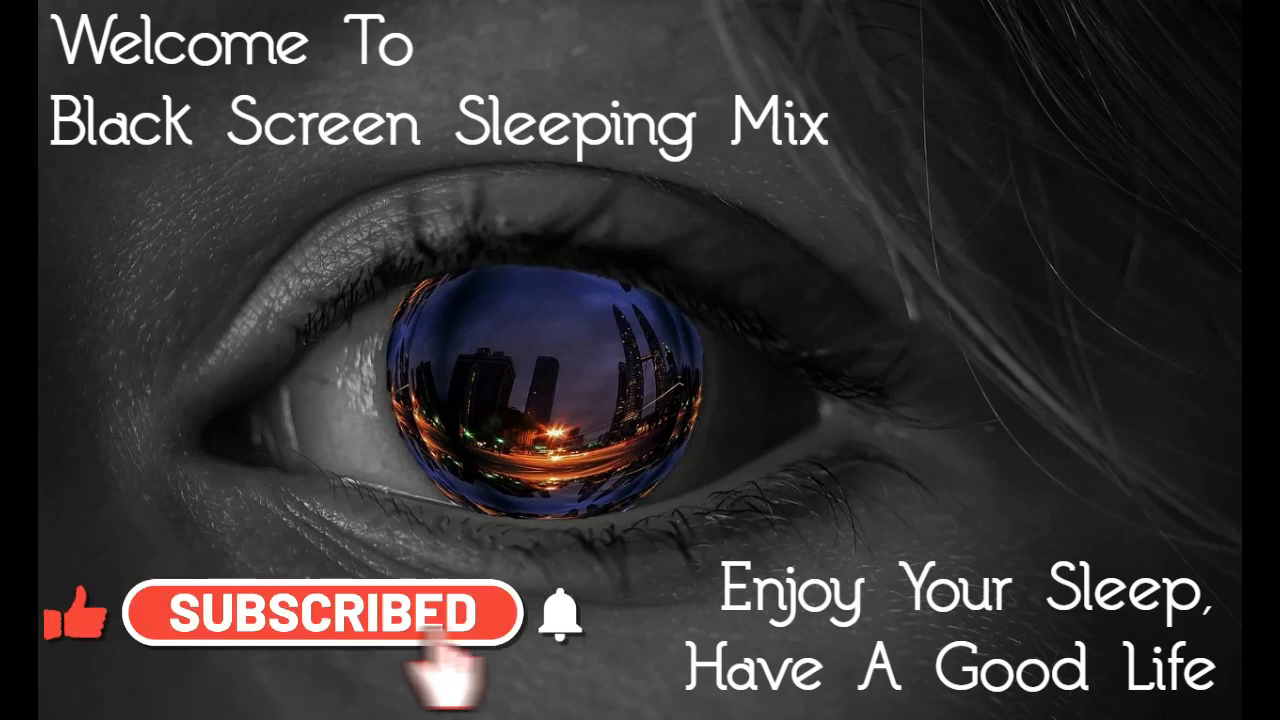